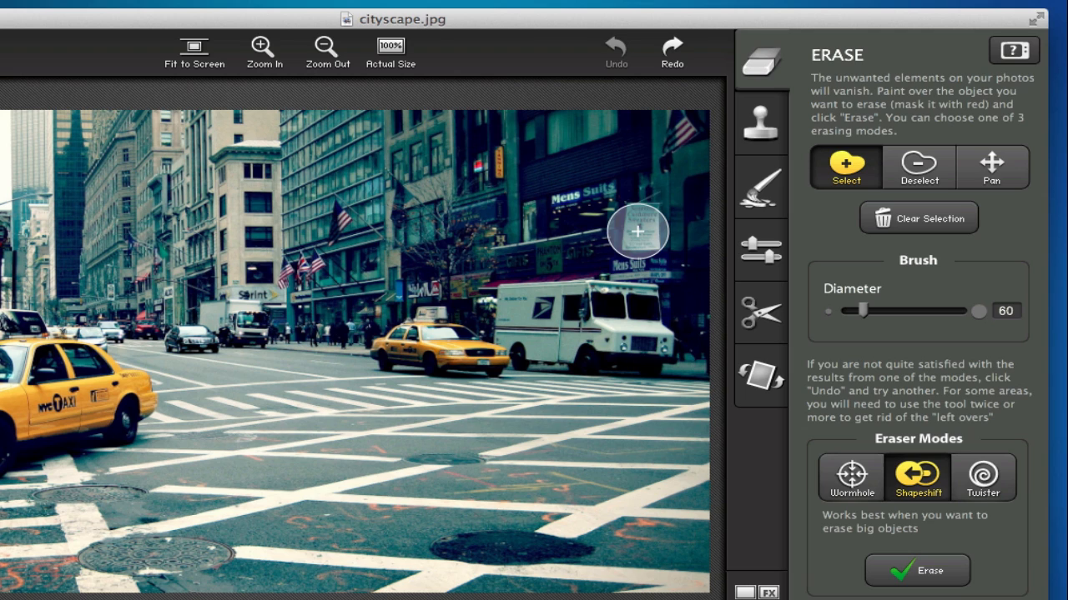
mouse_move(761, 64)
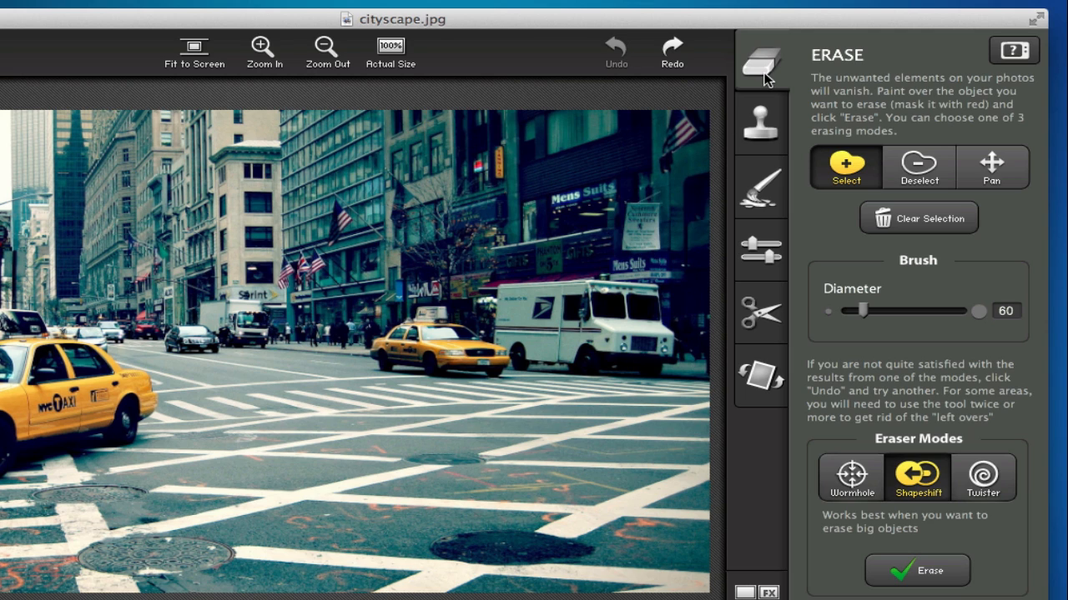
mouse_move(864, 317)
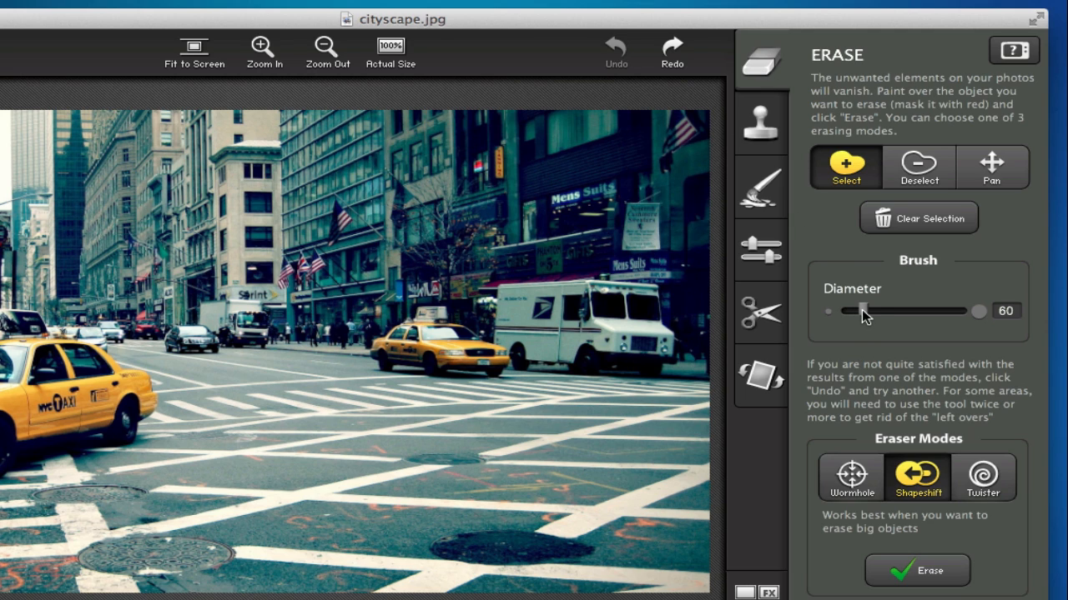
Erase the white sign on the upper-right building using a 50-diameter brush mask.
left_click_drag(864, 312, 847, 312)
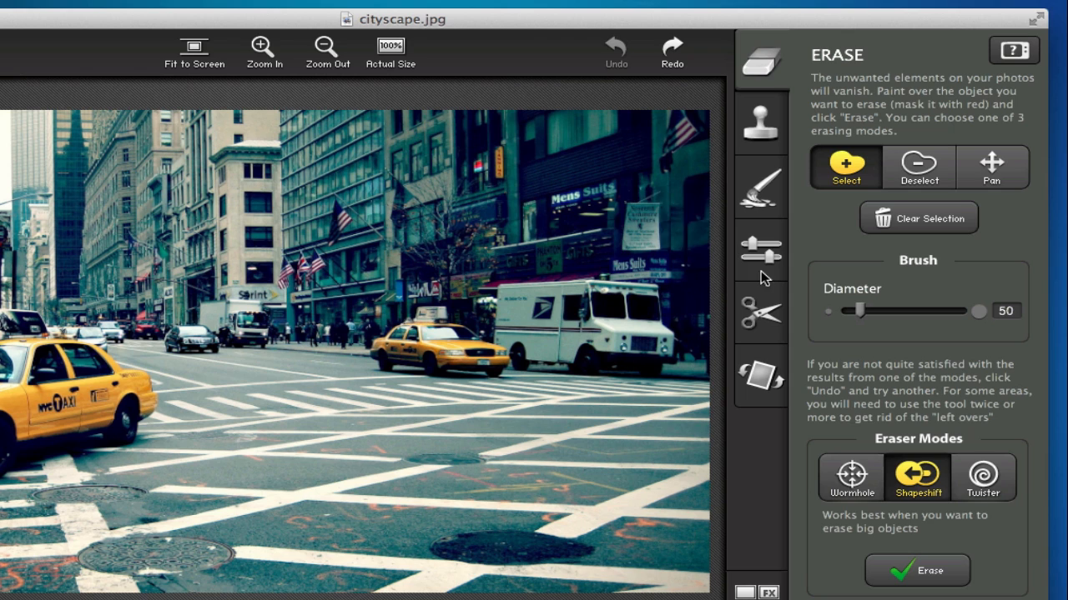
left_click(642, 221)
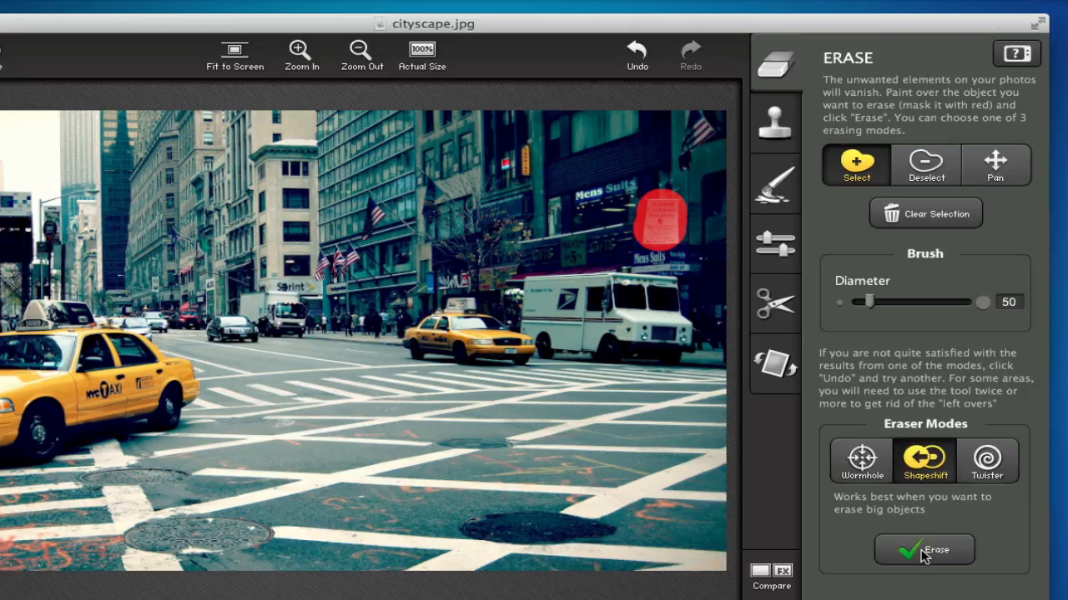
left_click(924, 550)
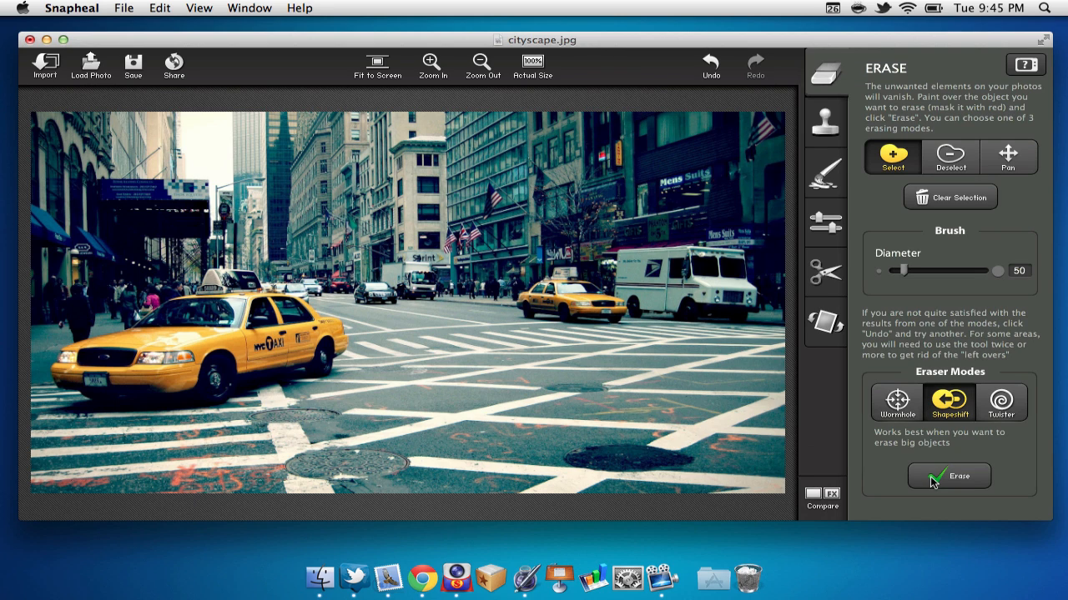
mouse_move(751, 183)
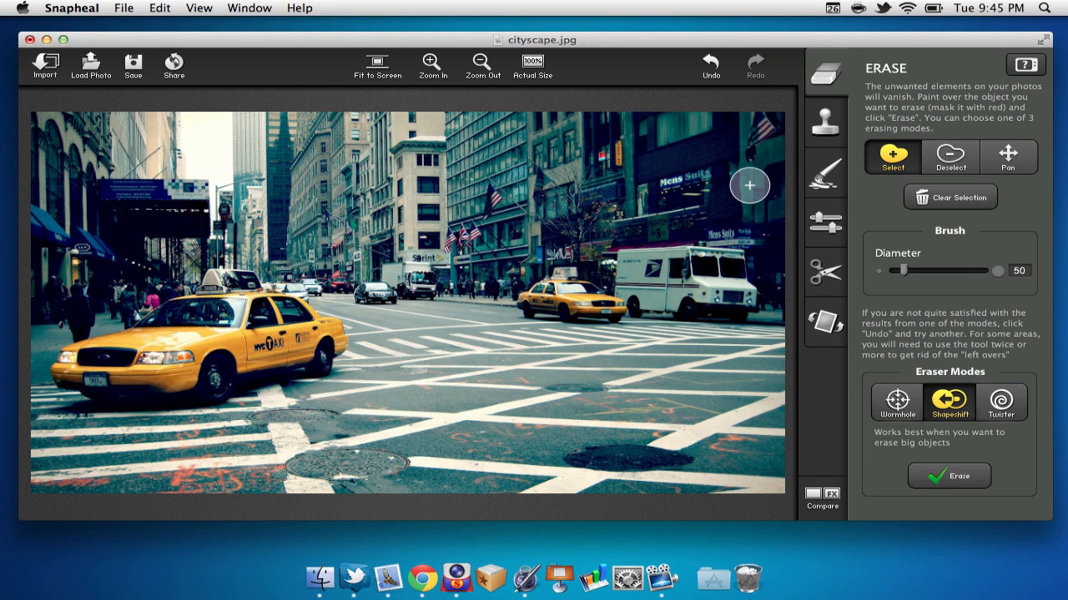
mouse_move(799, 537)
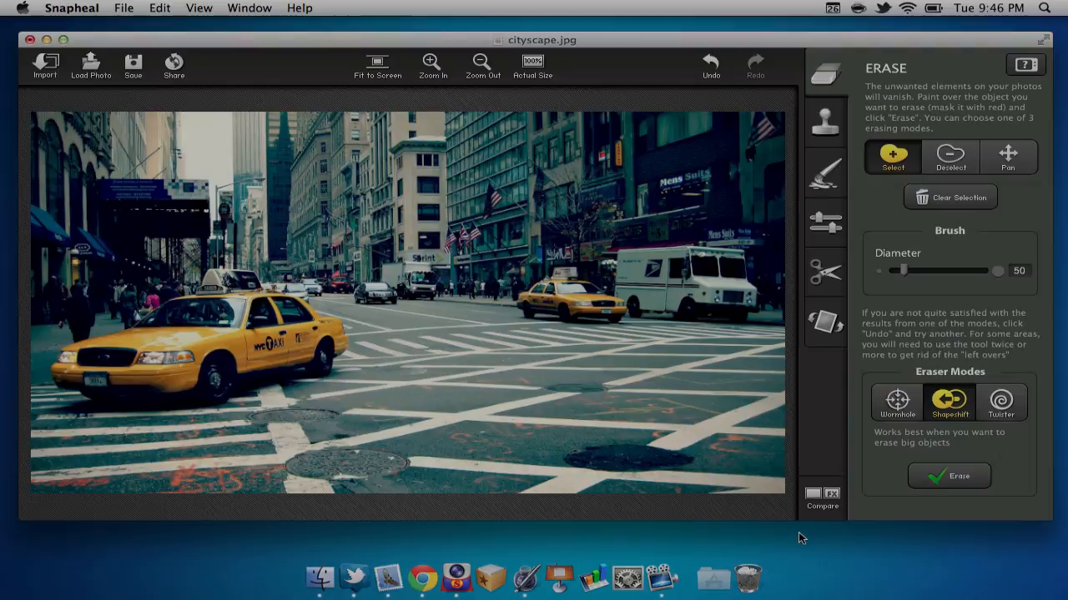
Look at Clone & Stamp briefly, then bring up the Retouch tools.
left_click_drag(904, 271, 900, 270)
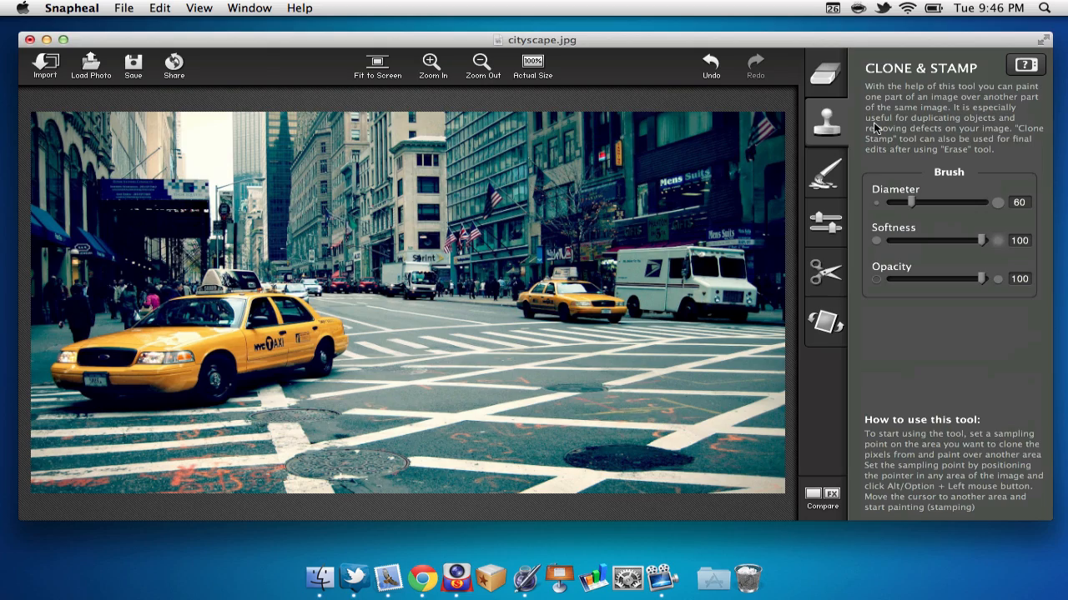
left_click(824, 174)
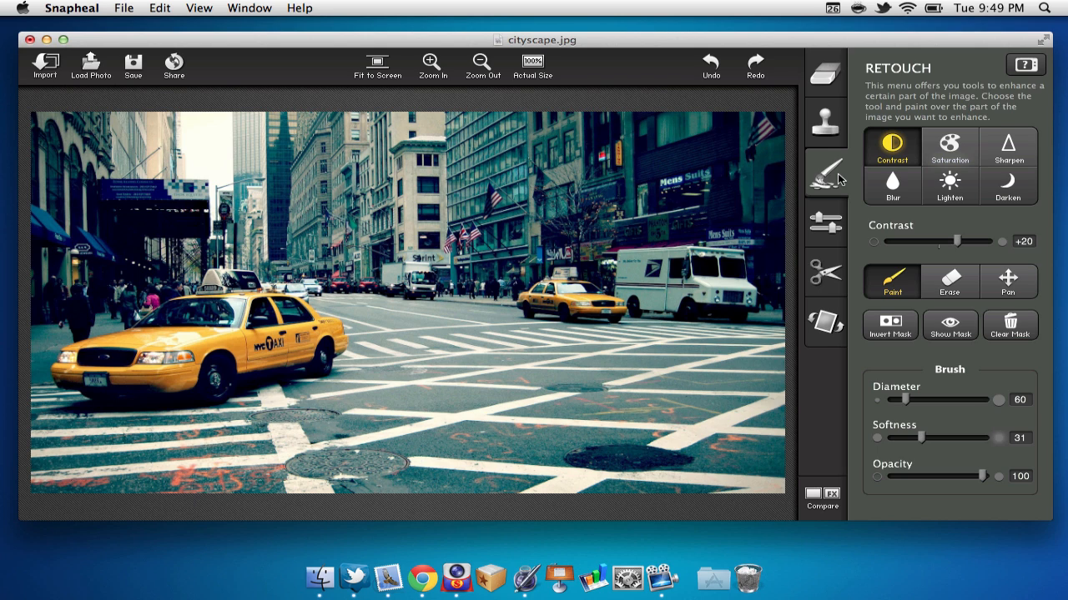
Blur the yellow taxi on the left of the street with the Retouch brush.
left_click(890, 187)
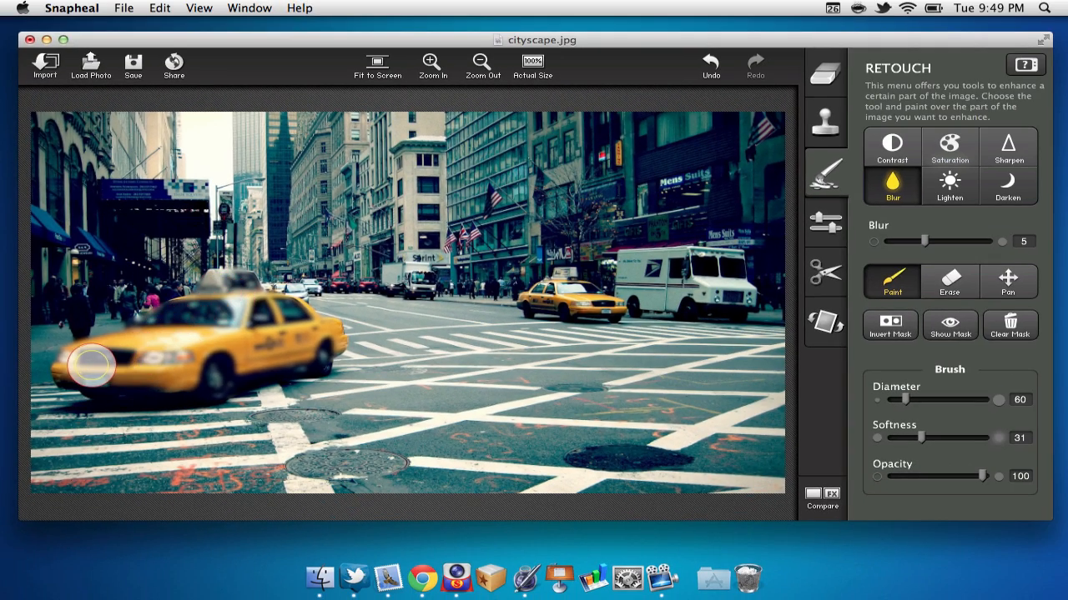
left_click(824, 220)
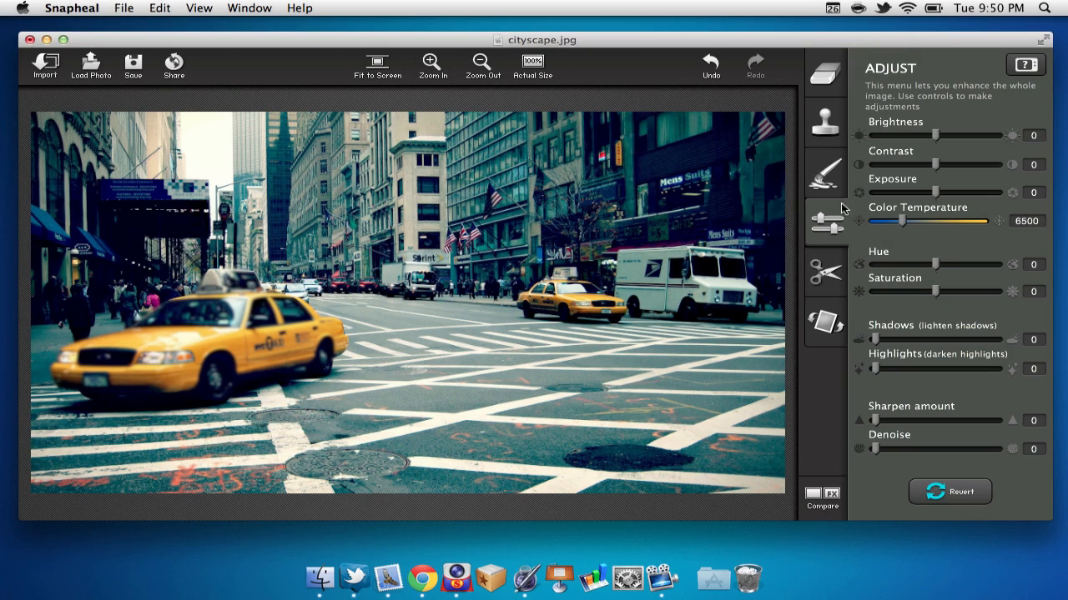
mouse_move(934, 196)
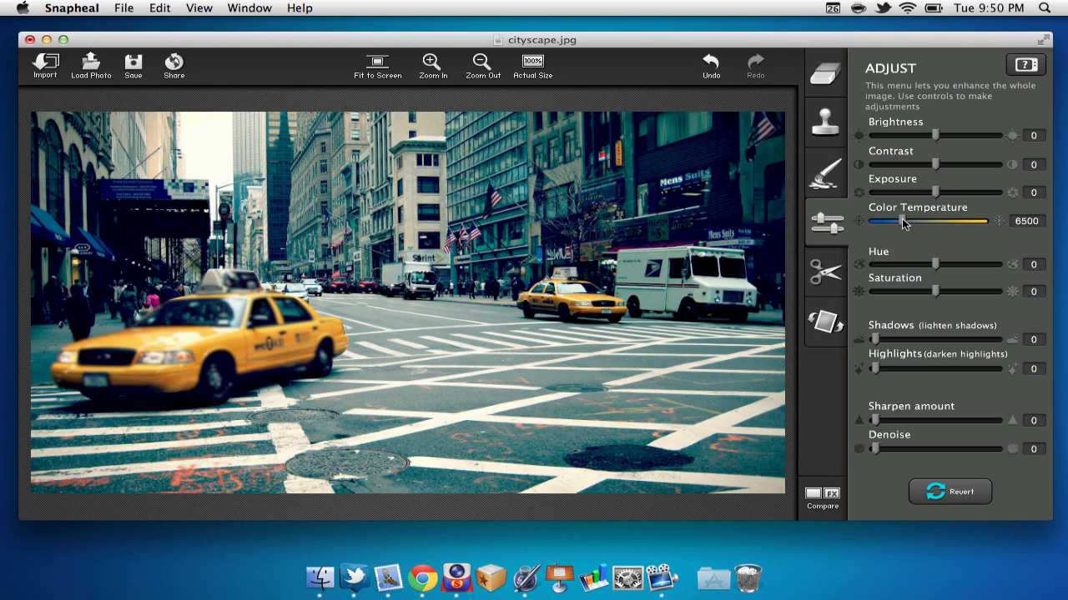
Lower colour temperature to 6087 and shrink the crop to 1811 × 992.
left_click_drag(904, 220, 899, 221)
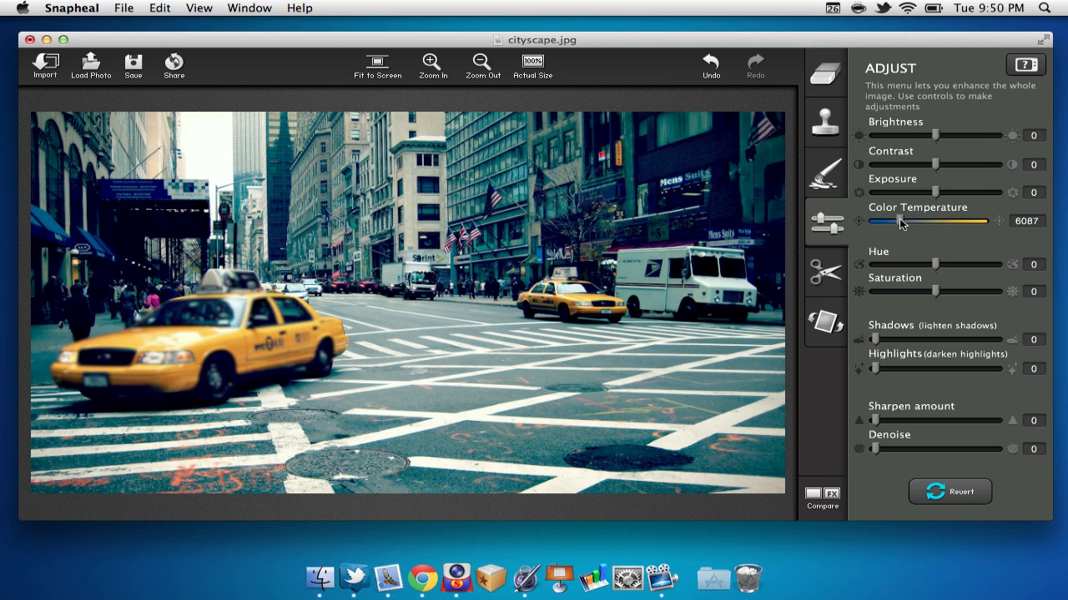
left_click(824, 271)
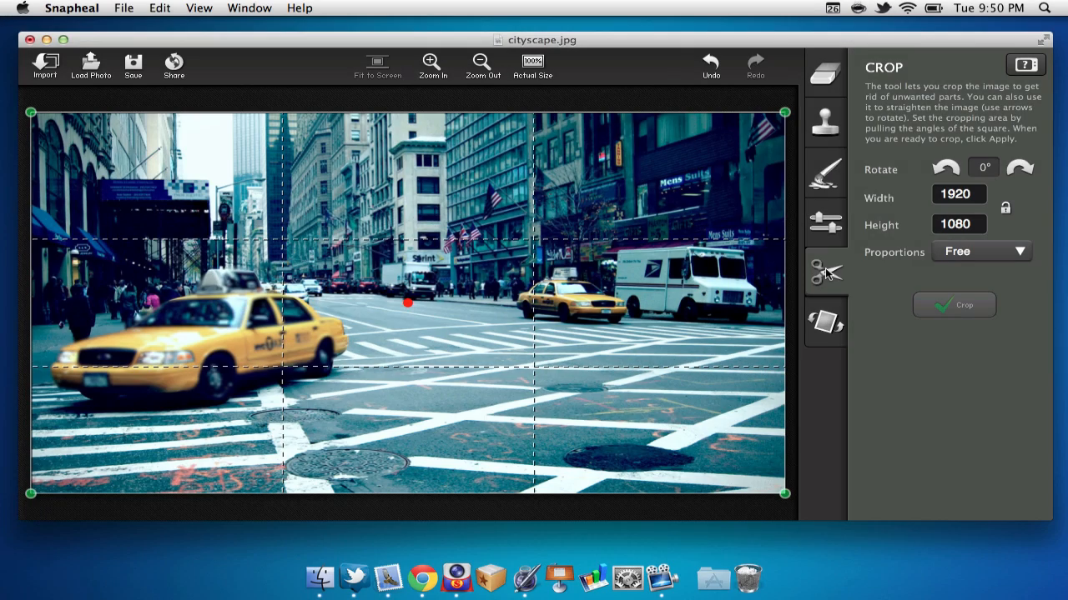
left_click_drag(782, 113, 742, 143)
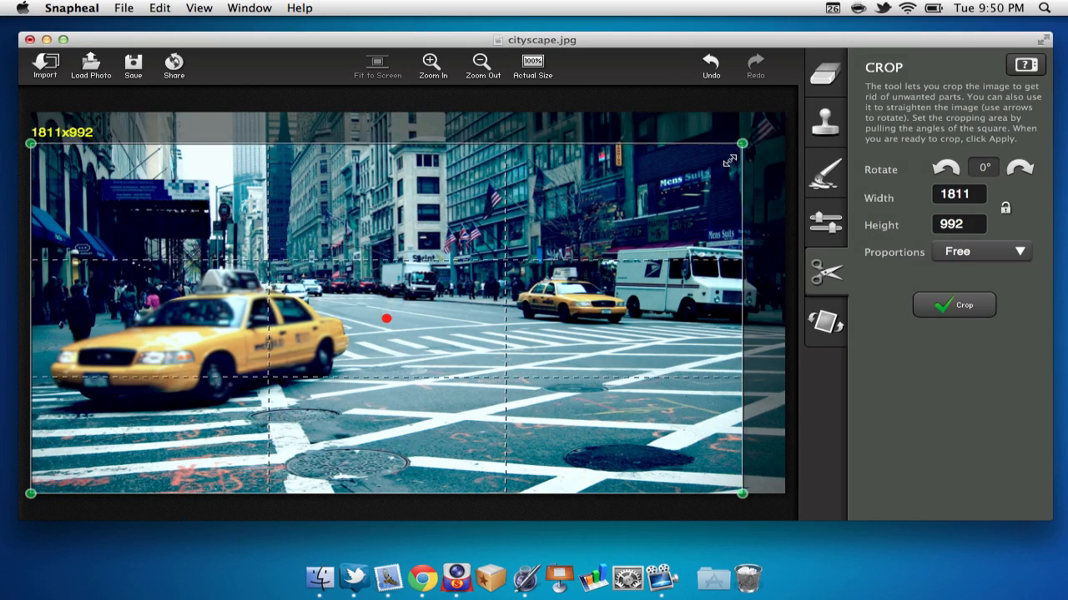
left_click_drag(740, 142, 681, 204)
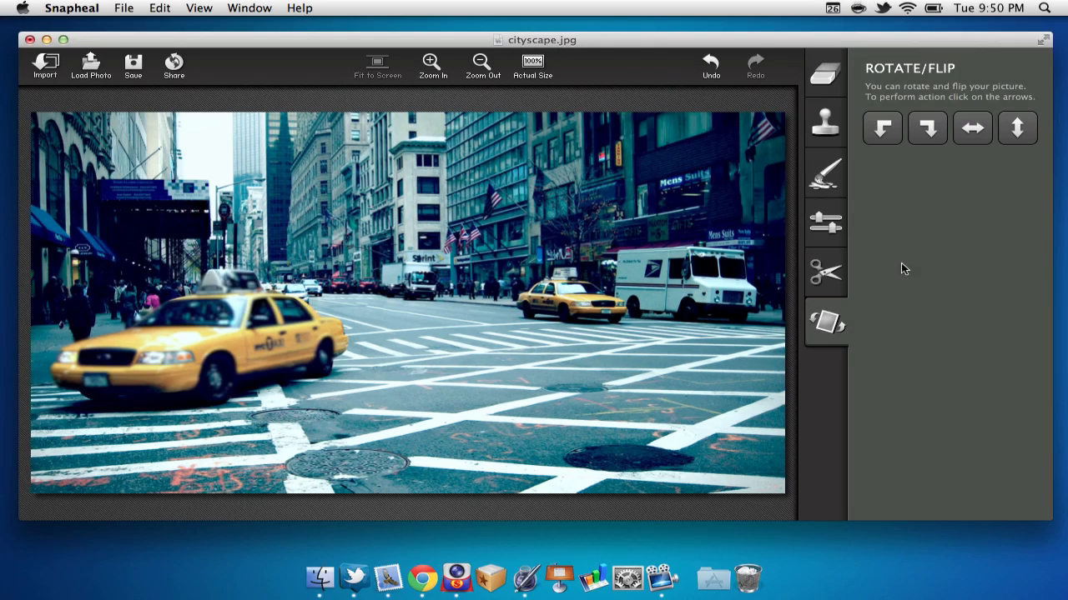
Rotate the photo by quarter turns left then right into portrait orientation.
left_click(881, 126)
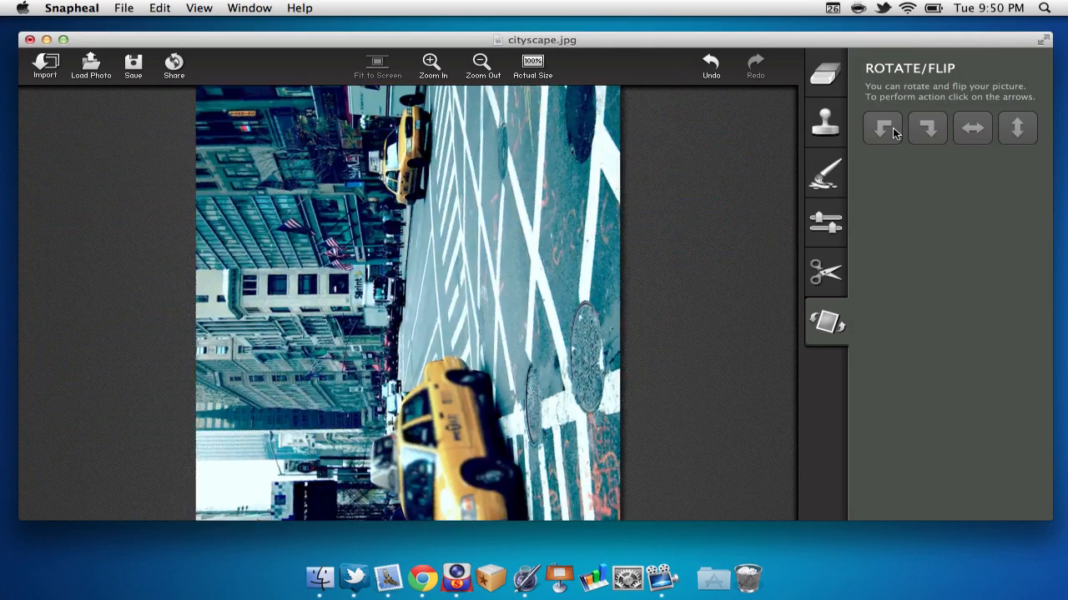
left_click(927, 127)
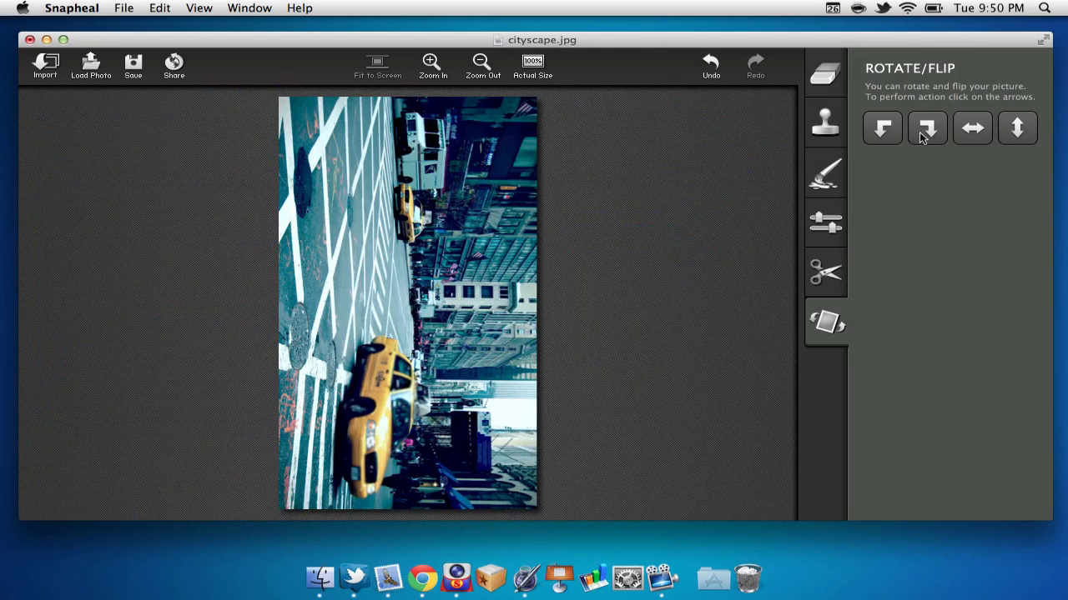